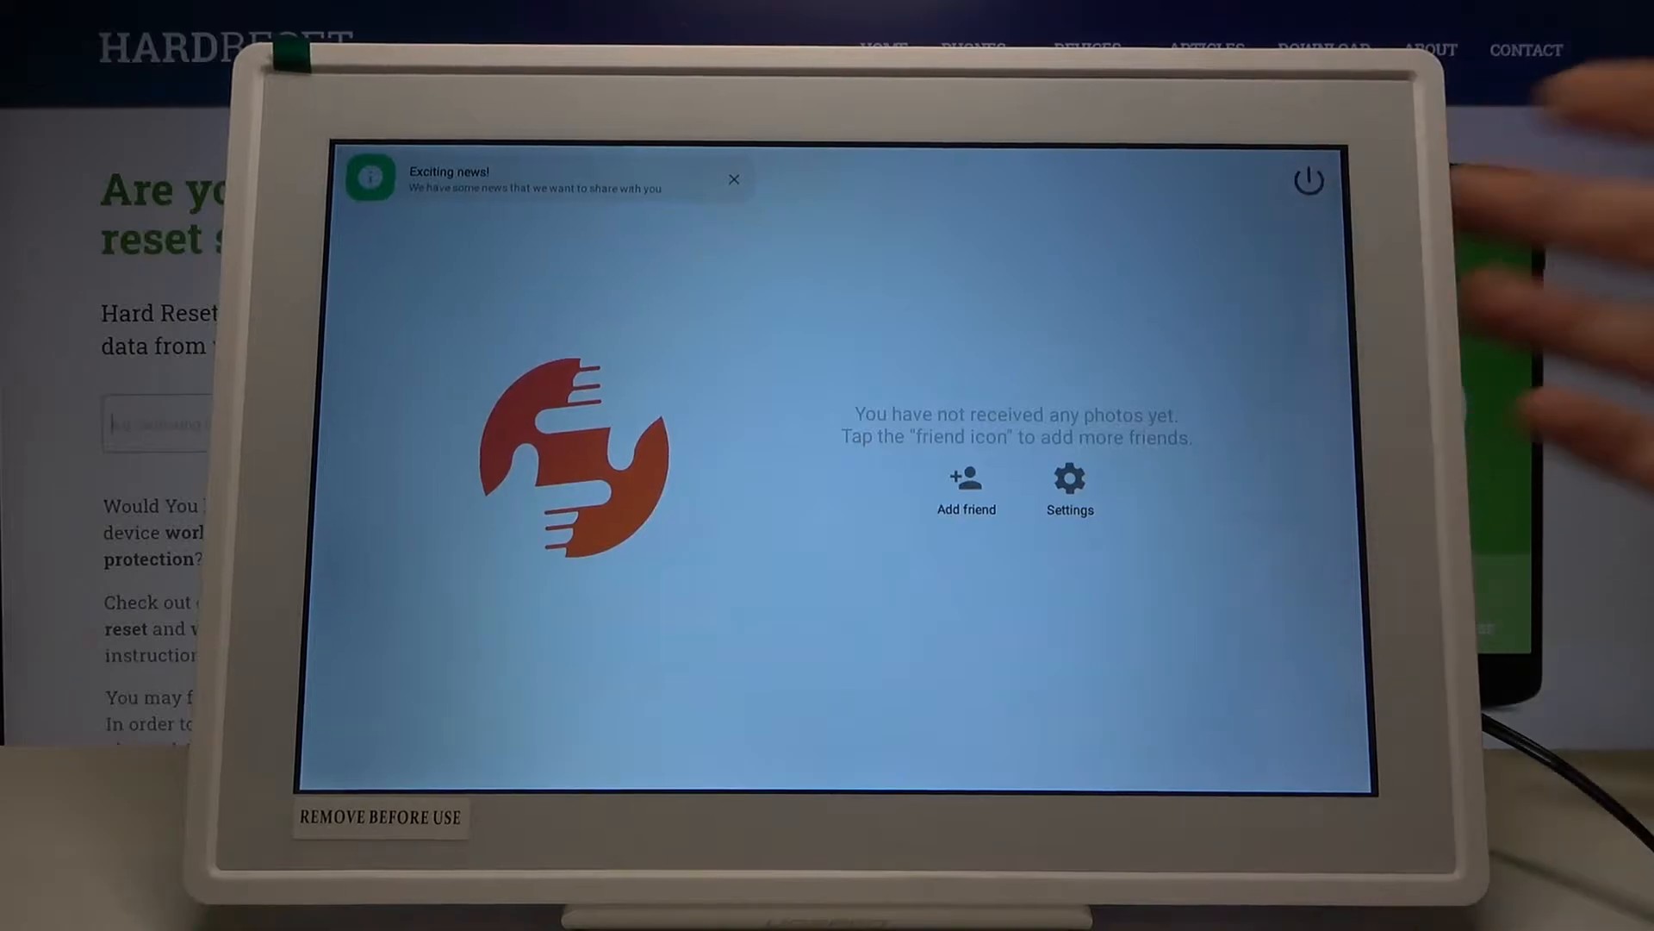
Step: Power-cycle the frame into Recovery mode, past the do-not-disconnect Welcome warning
{"action": "left_click", "coordinate": [1308, 180]}
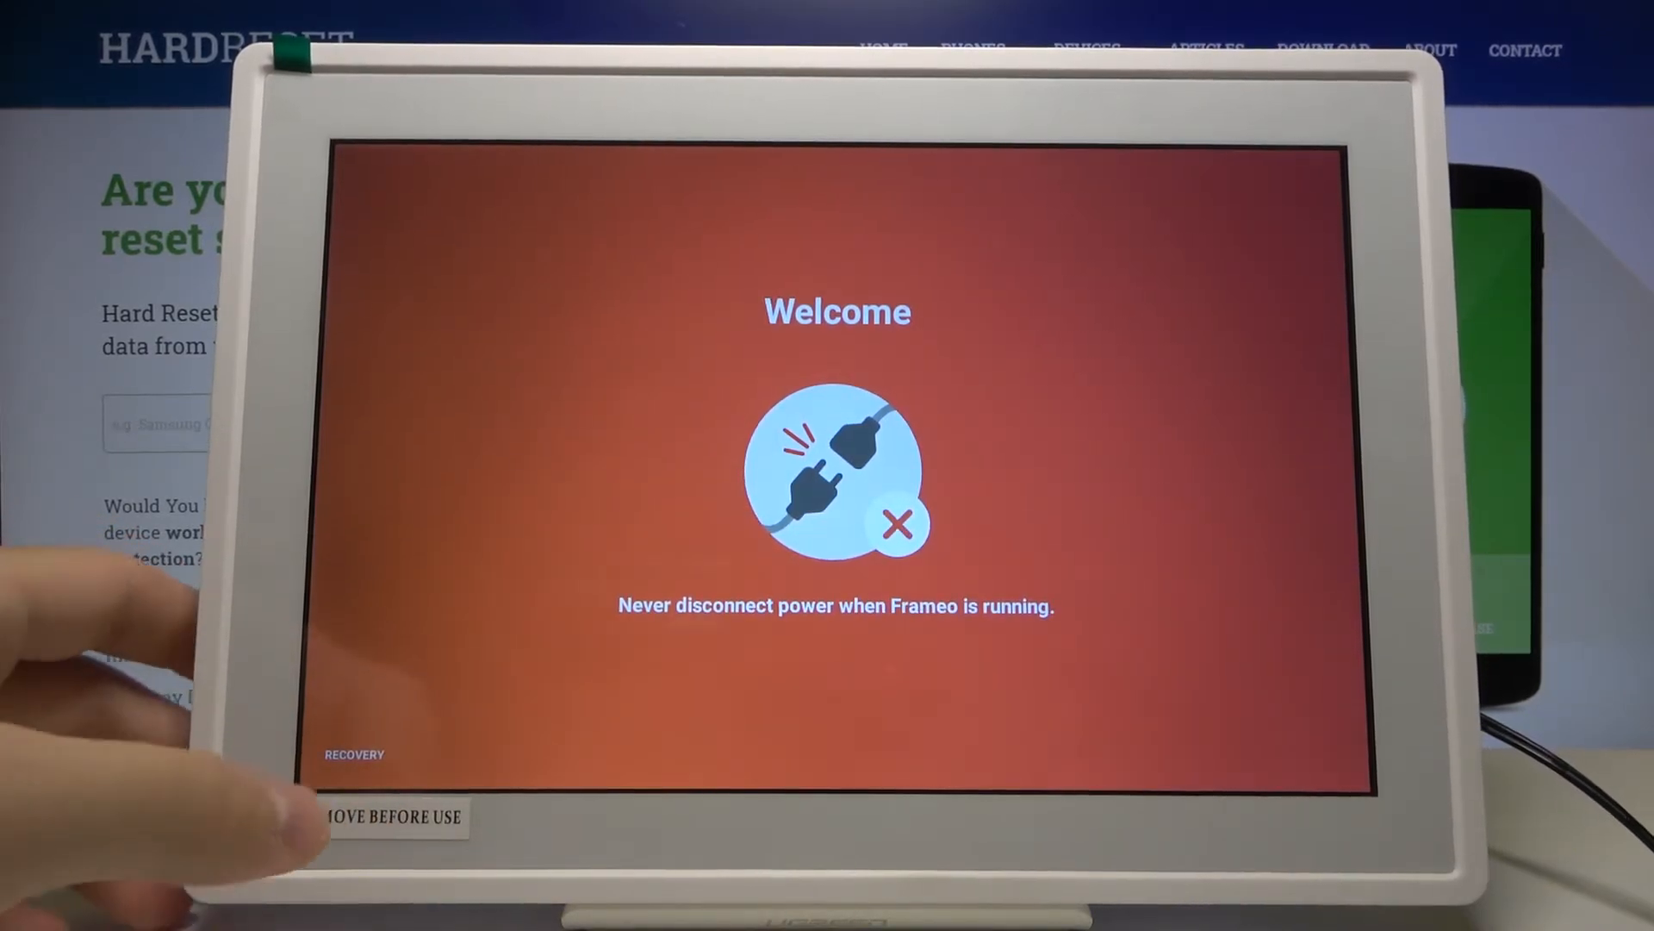
Step: Continue from the Welcome screen into the Recovery menu and trigger a reboot
{"action": "left_click", "coordinate": [353, 755]}
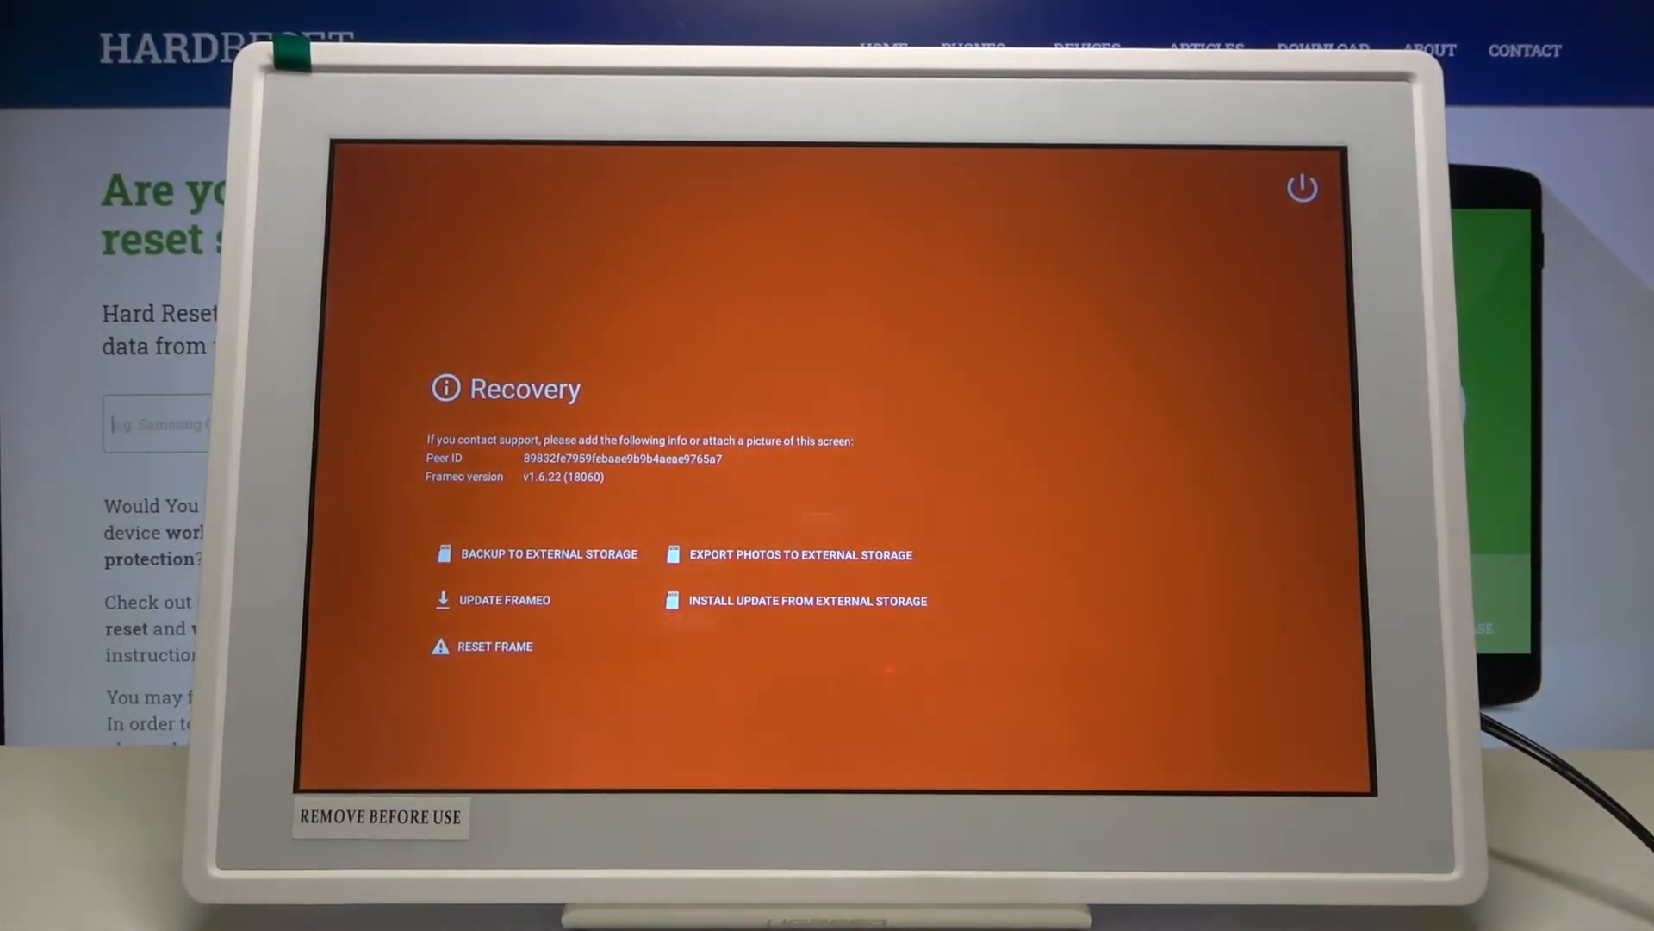
{"action": "left_click", "coordinate": [1302, 189]}
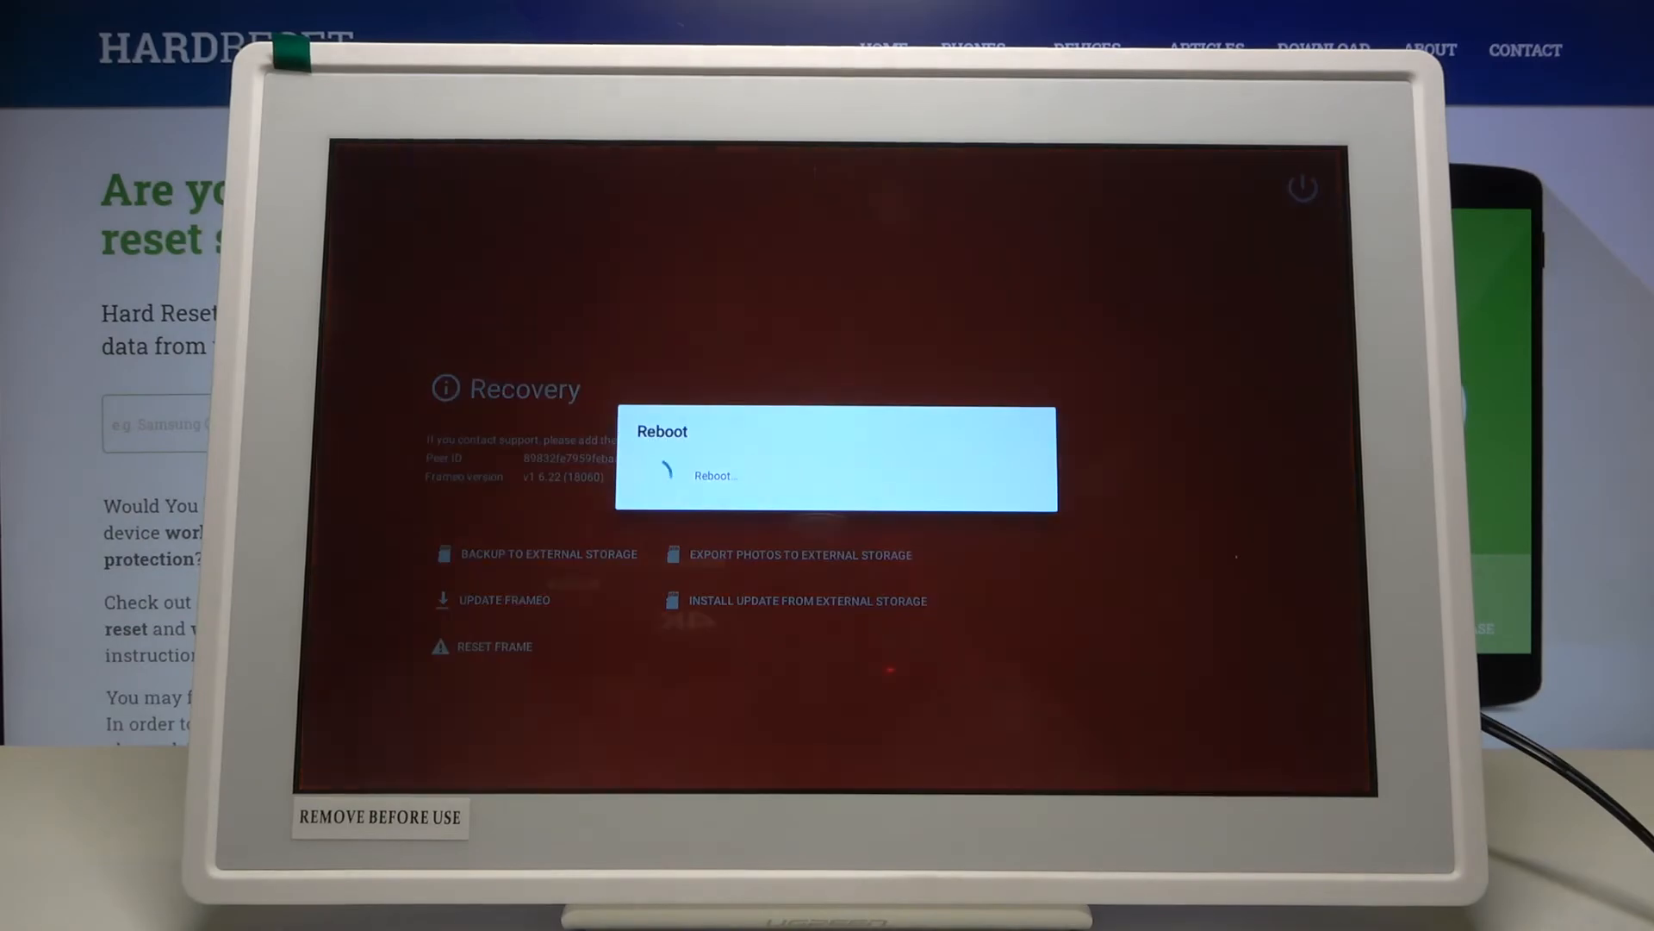